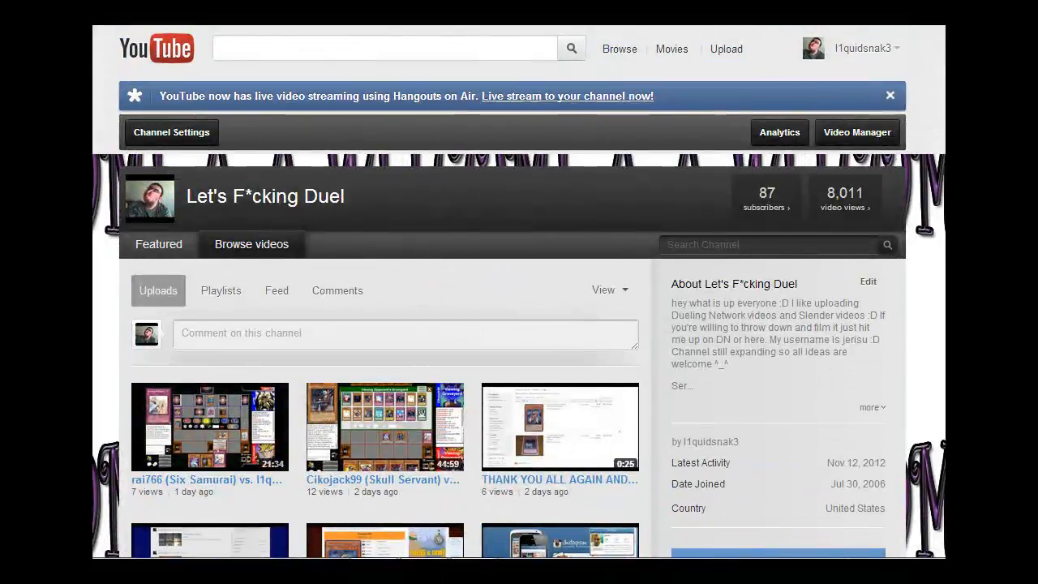
scroll("down", 3)
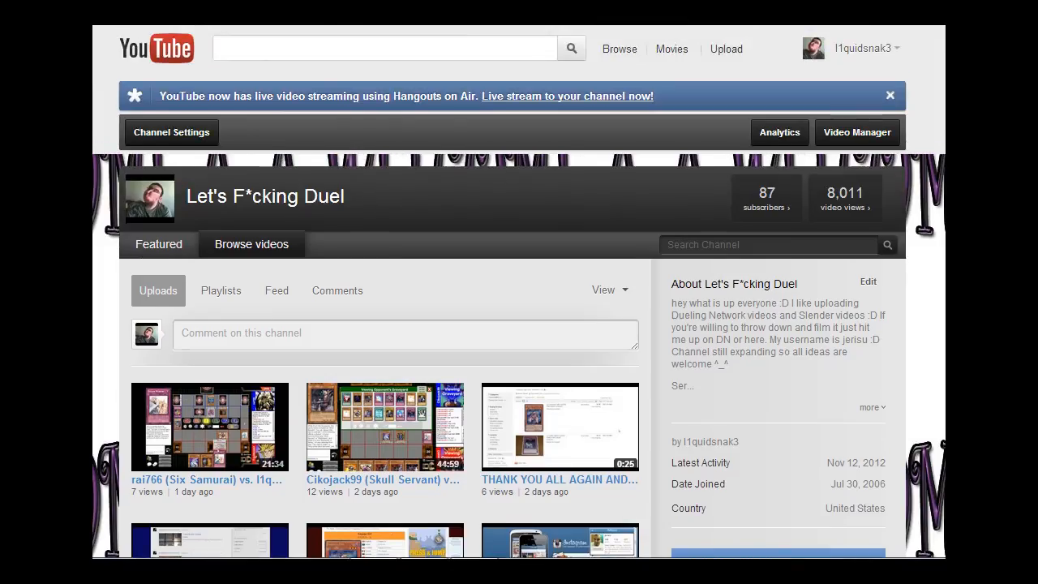
scroll("down", 3)
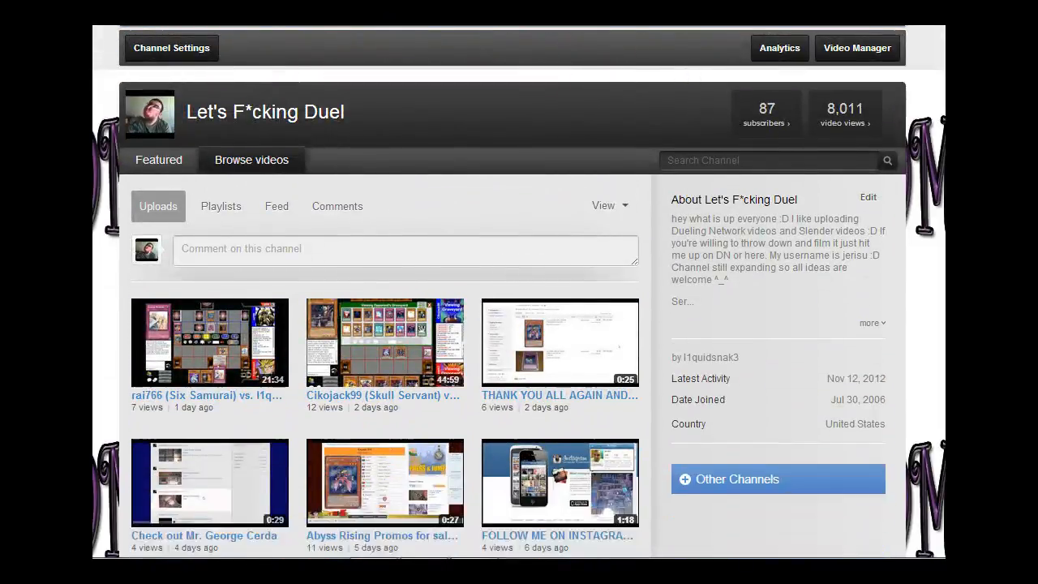
scroll("down", 3)
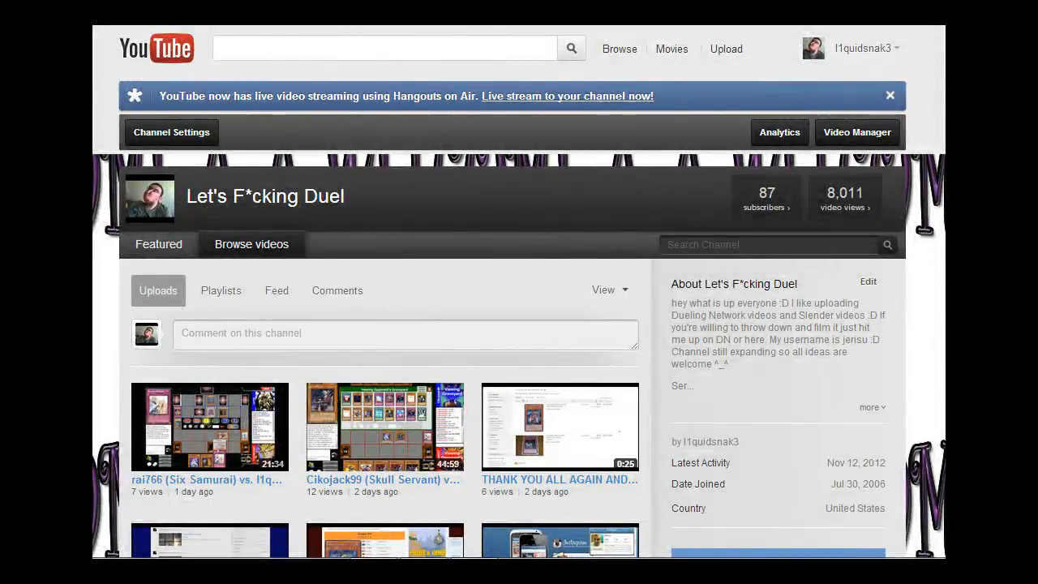
scroll("down", 3)
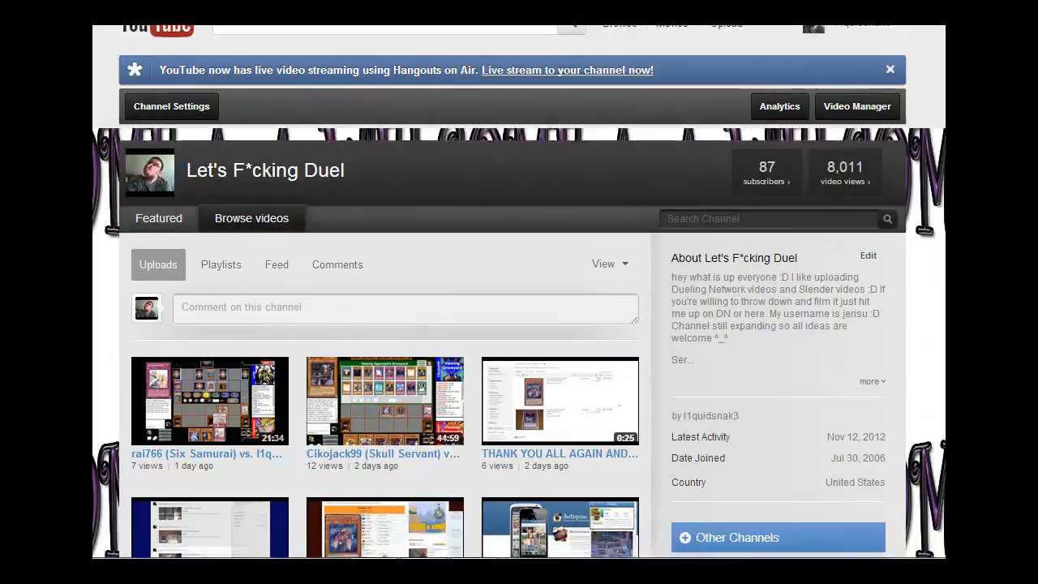